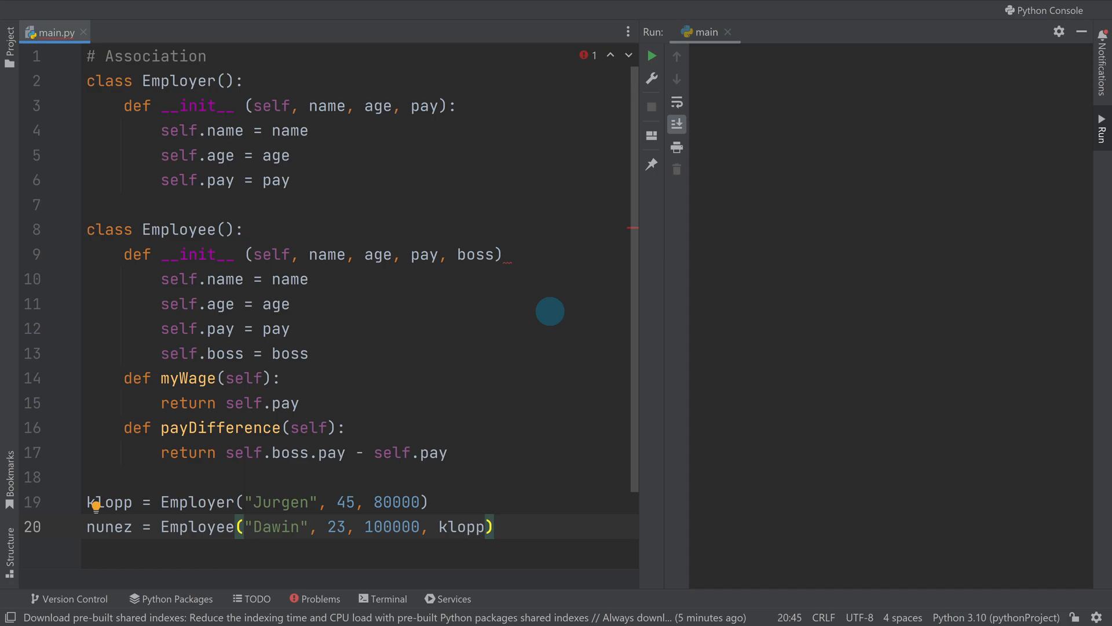
mouse_move(412, 205)
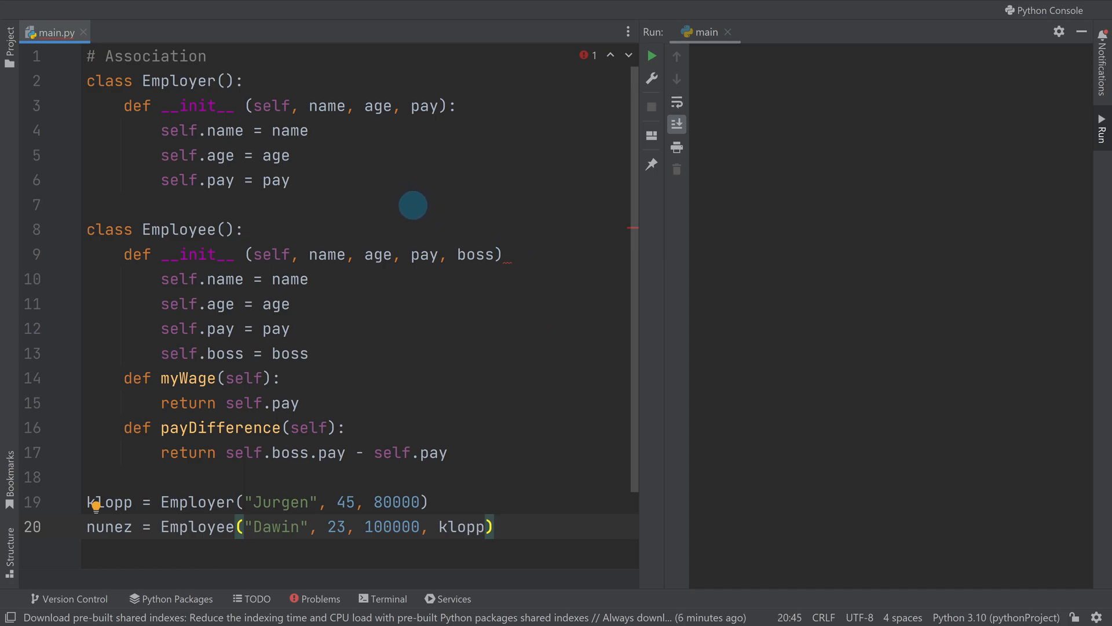
mouse_move(470, 360)
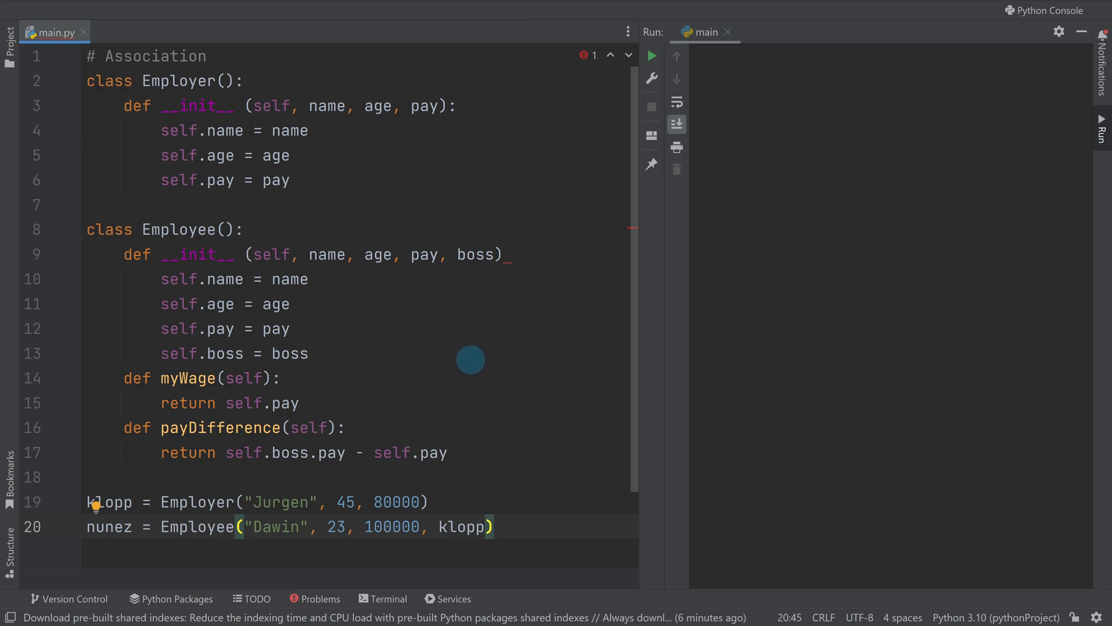
mouse_move(316, 140)
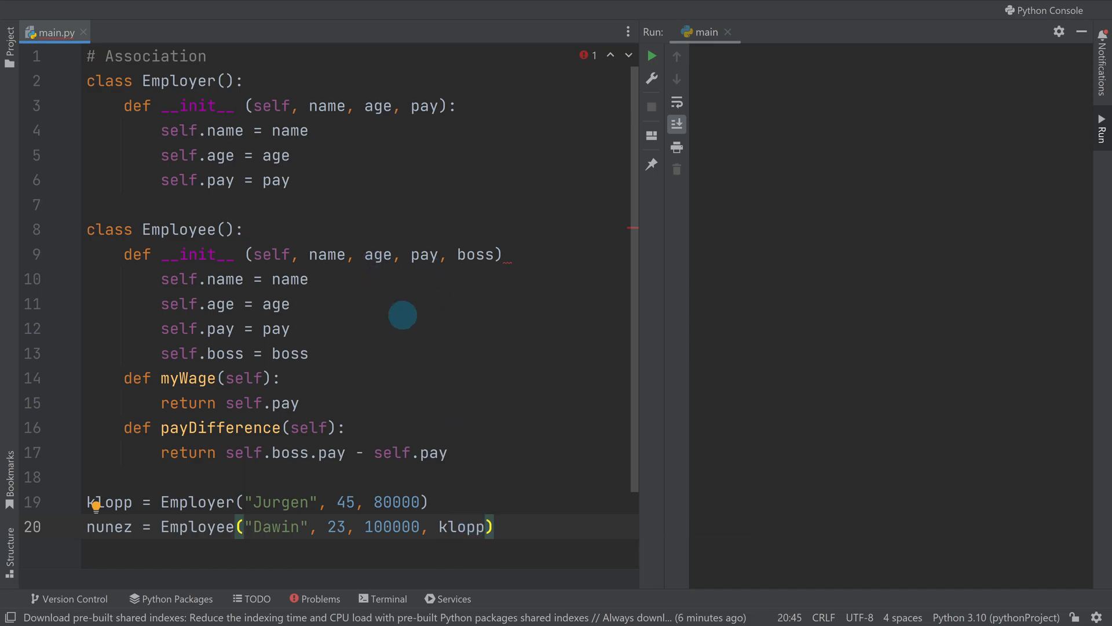
mouse_move(433, 387)
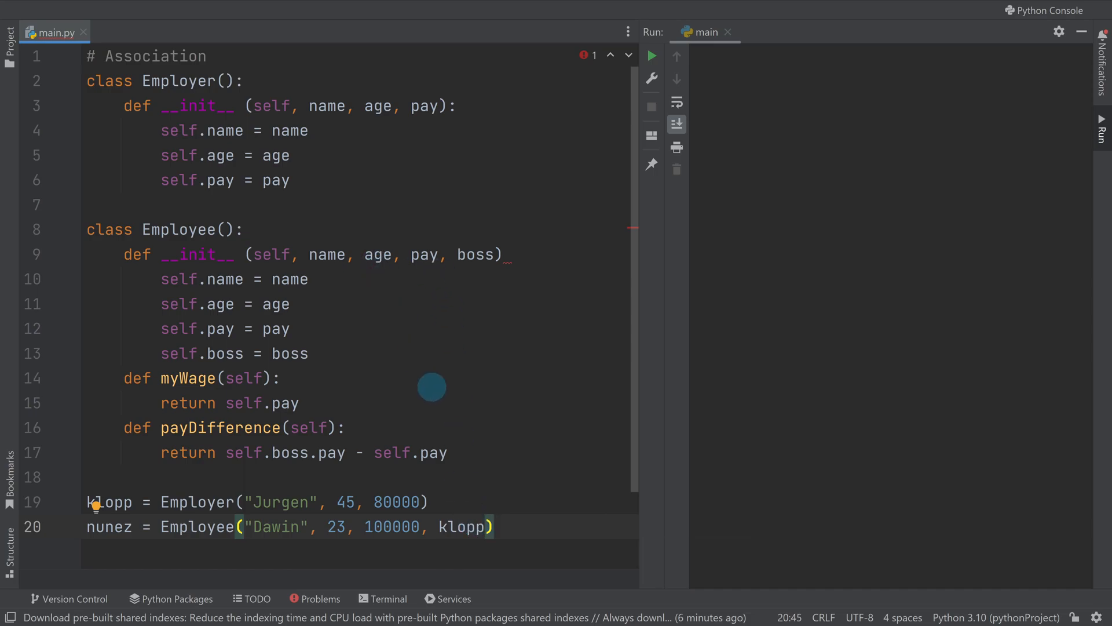
mouse_move(438, 390)
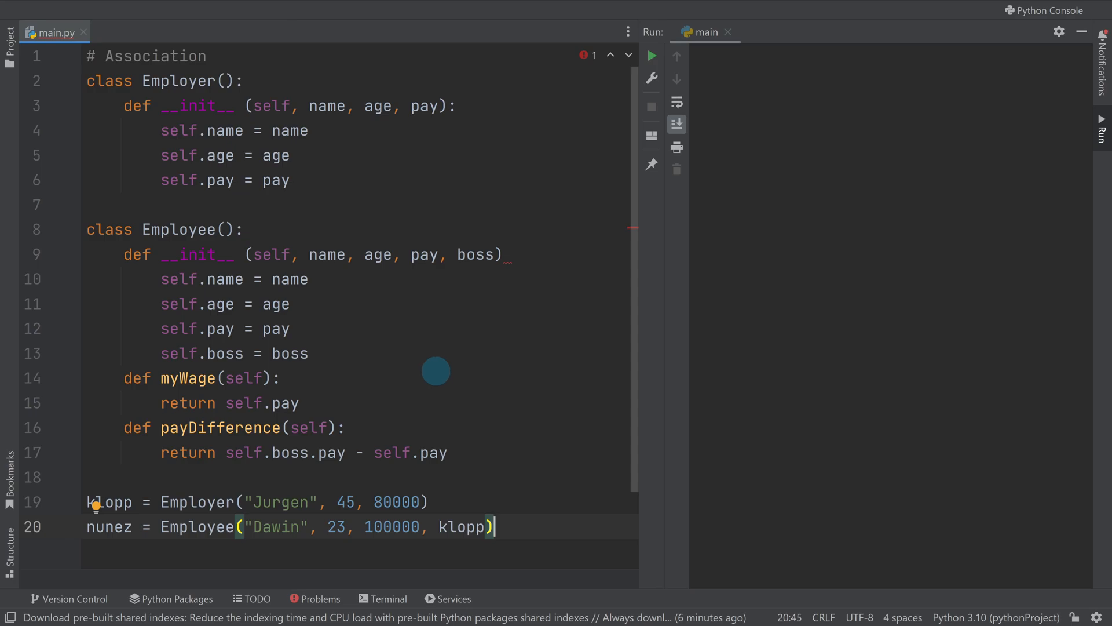
Remove the klopp argument from nunez and the boss parameter from Employee's constructor
double_click(461, 526)
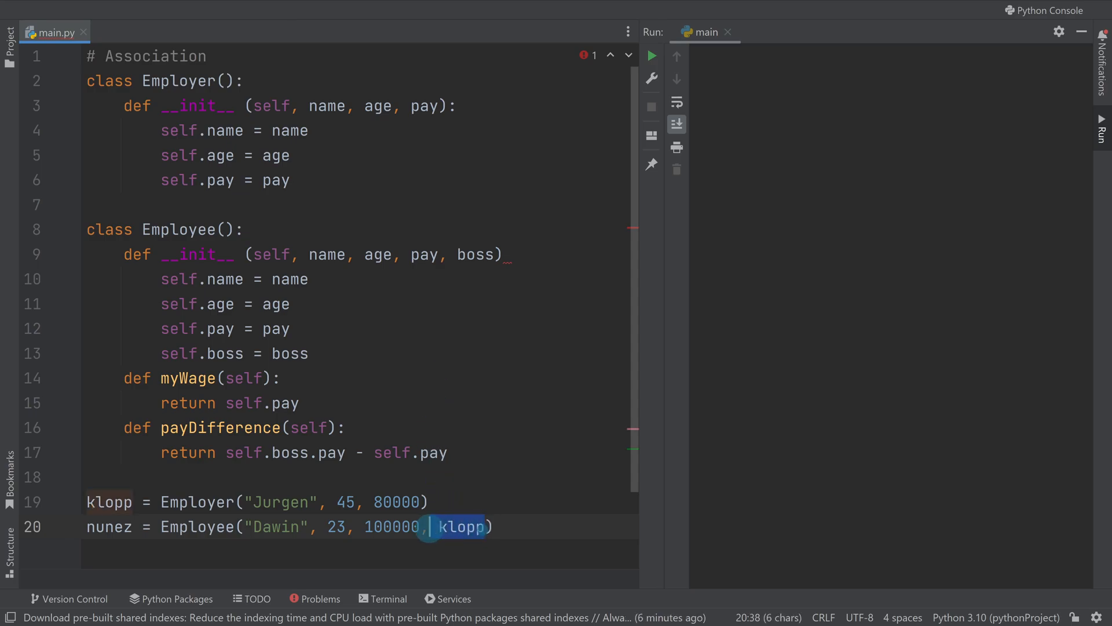
key(Backspace)
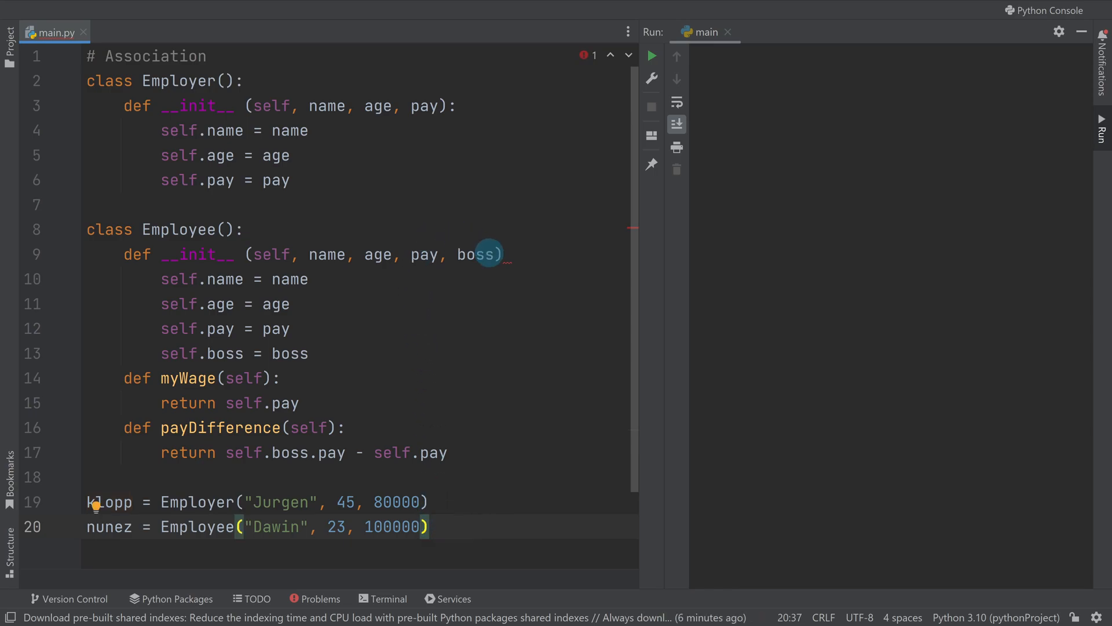
click(442, 255)
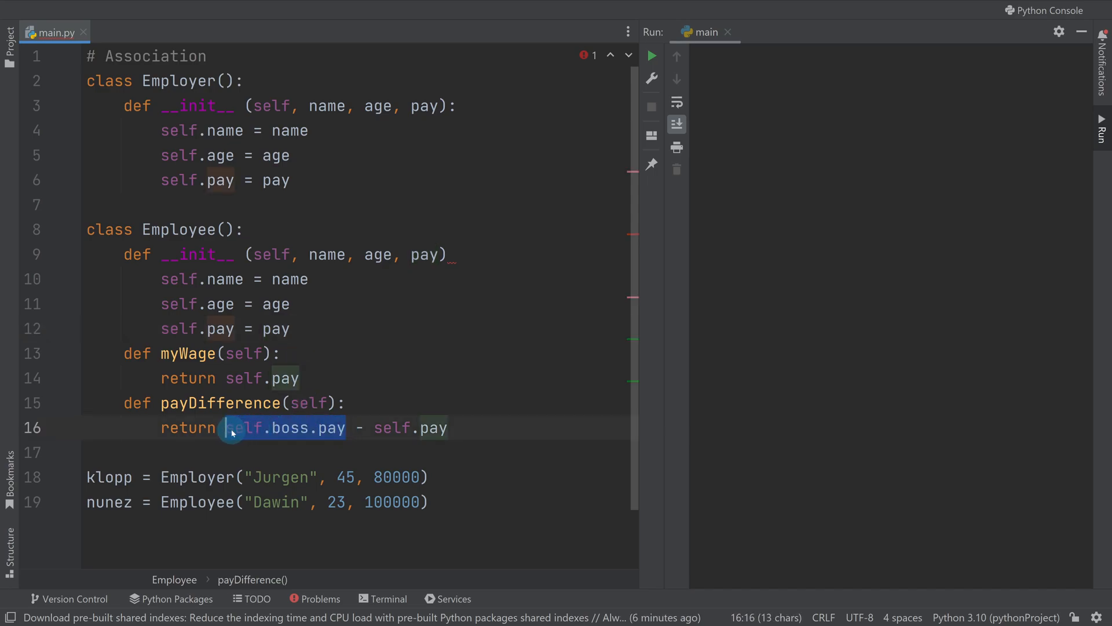
Rewrite payDifference(self, num) to return num - self.pay
text(num - self.)
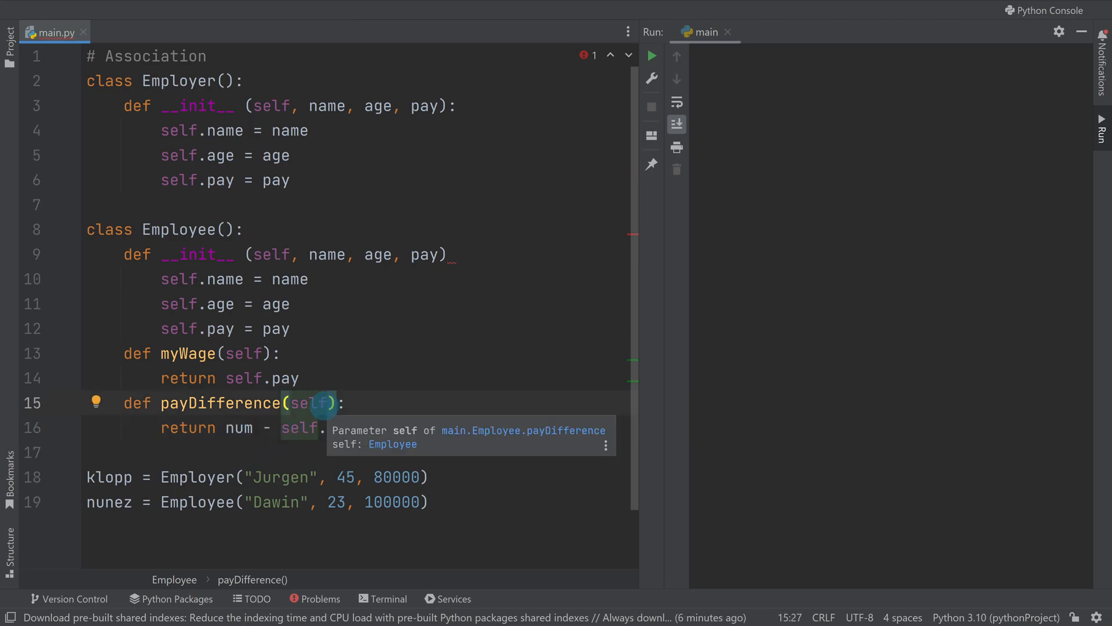
text(, num)
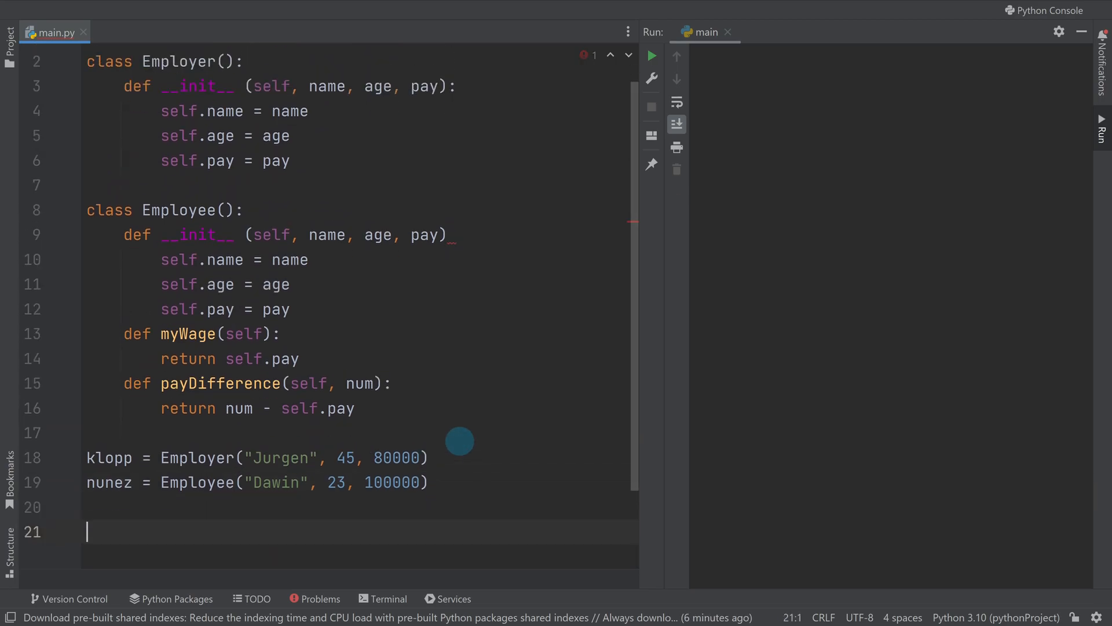
Add a final line print(nunez.payDifference(klopp.pay)) via autocomplete
text(nune)
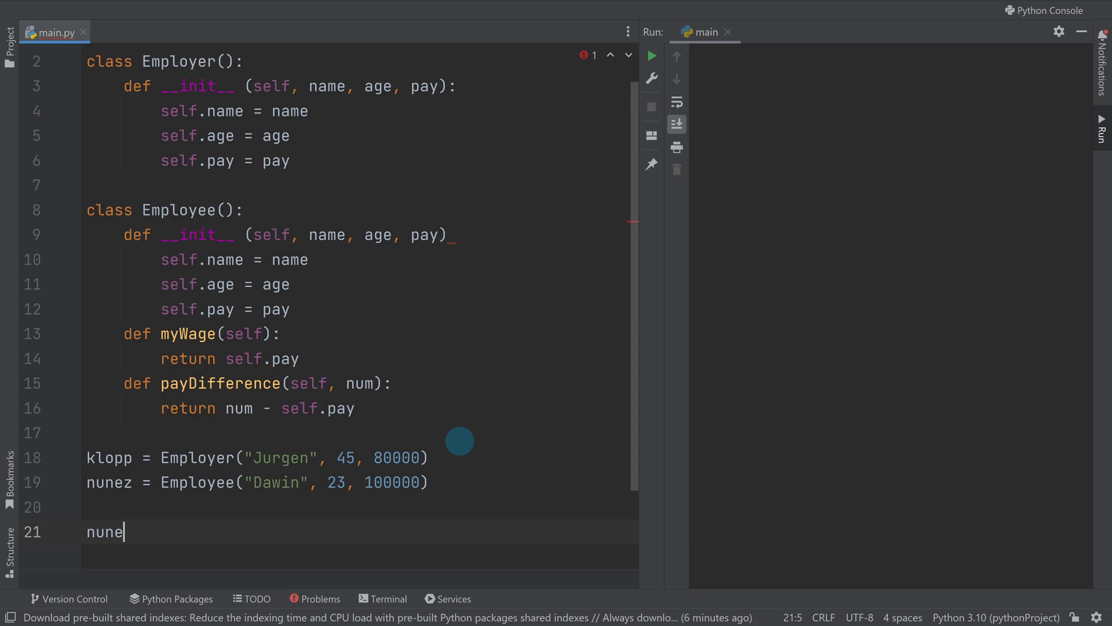
text(z)
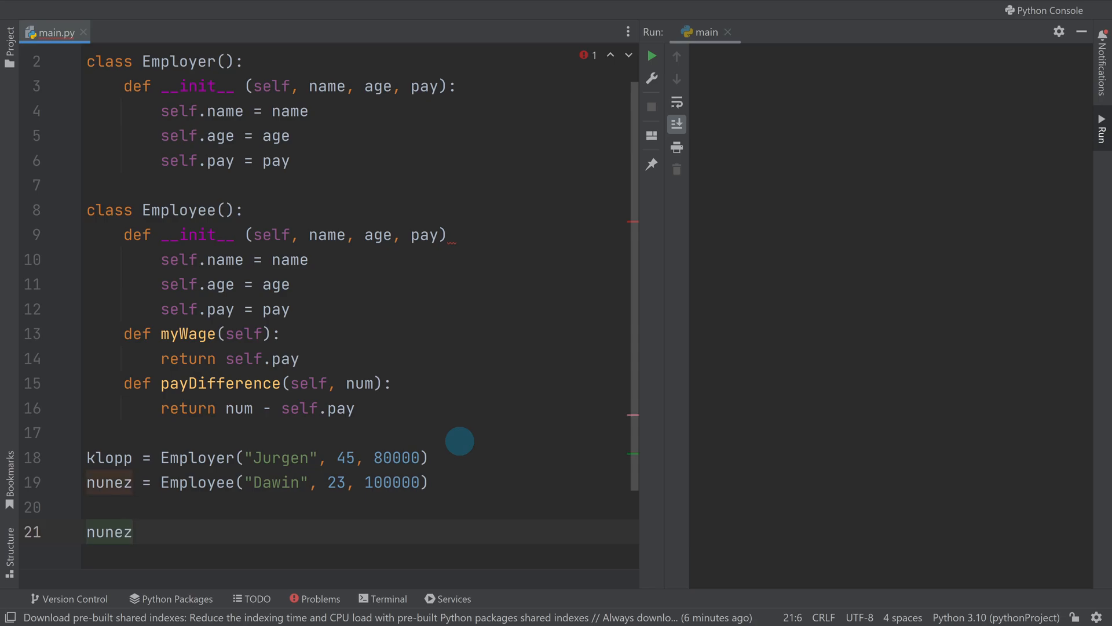
text(.pay)
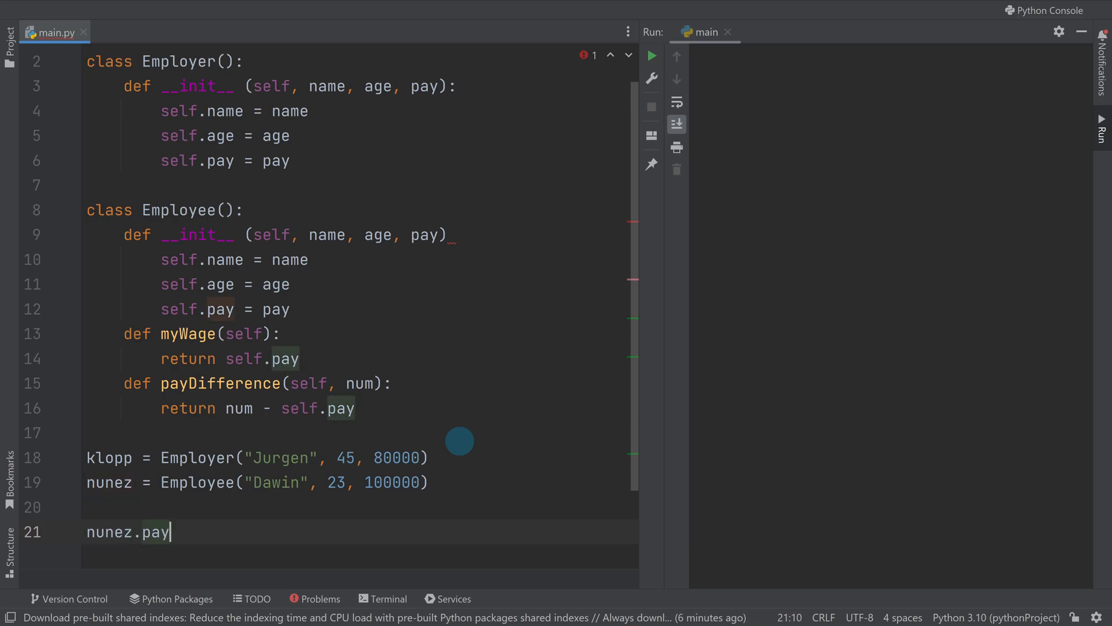
text(Difference()
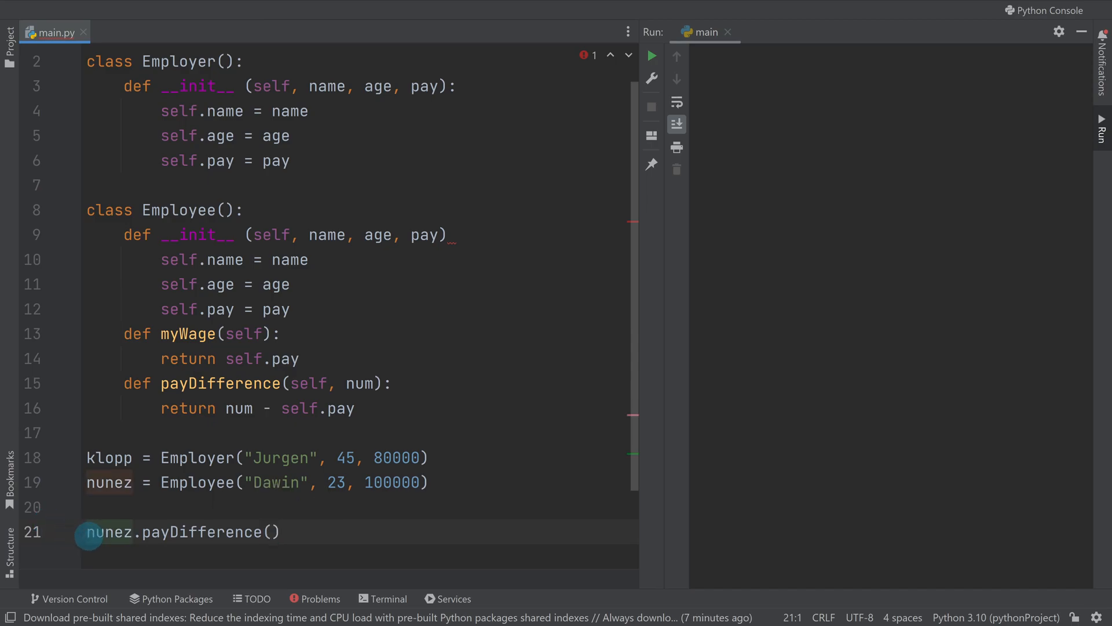
text(print()
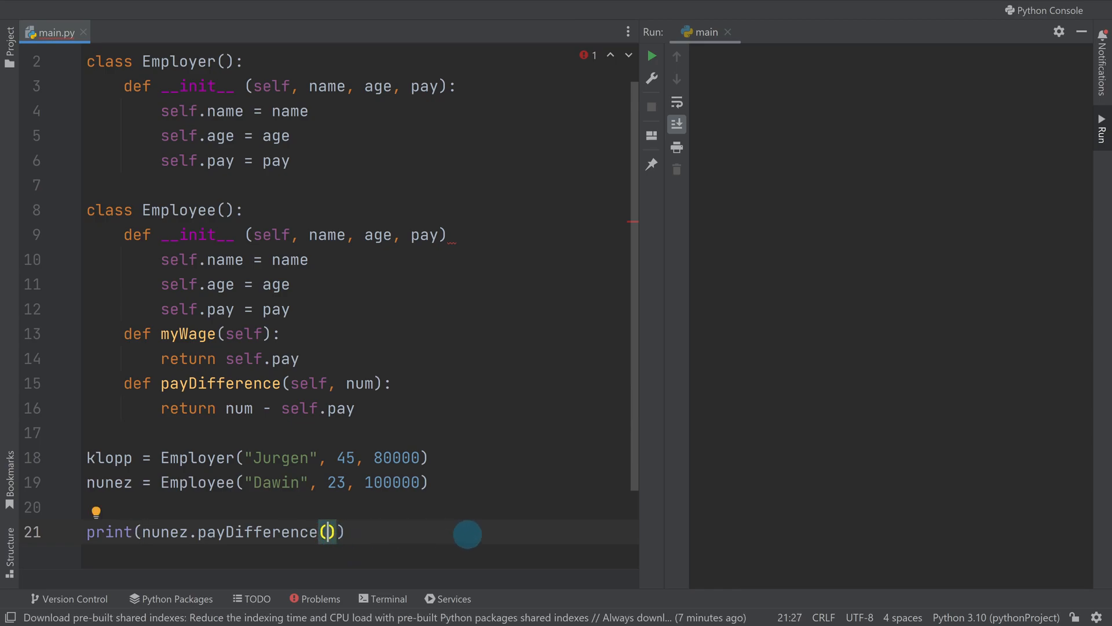
text(klopp.pay)
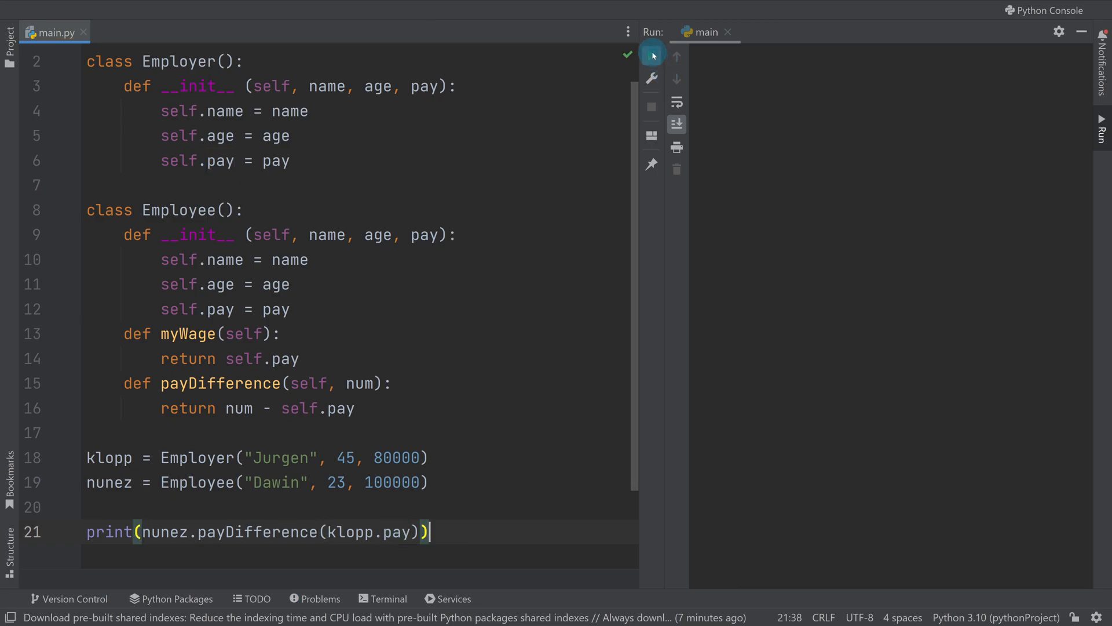
Run the script so the Run panel shows -20000
click(651, 56)
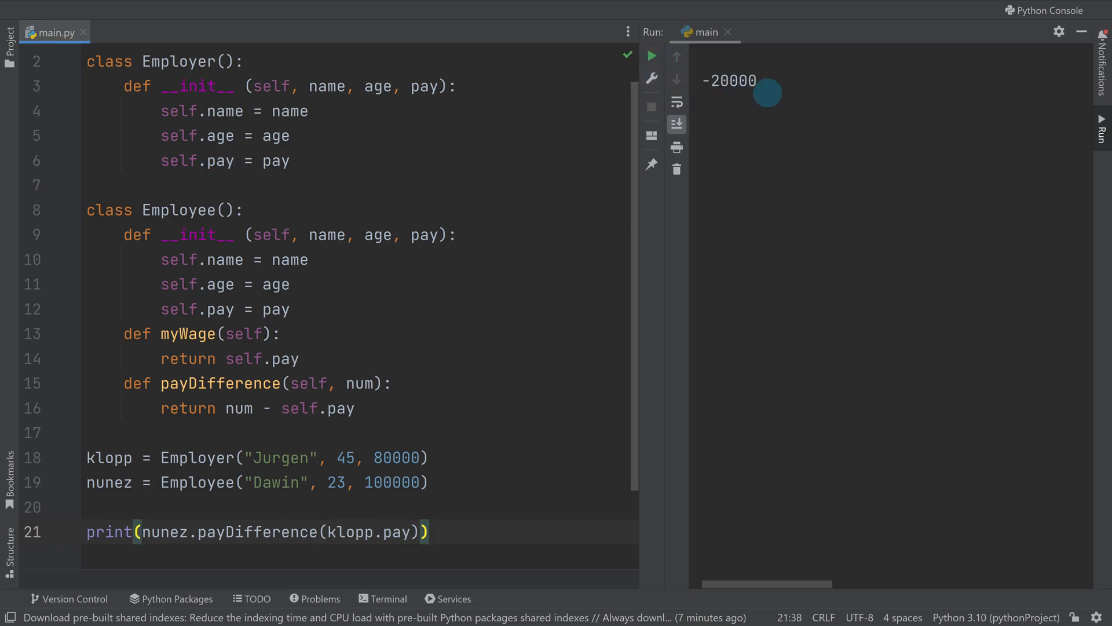
mouse_move(410, 524)
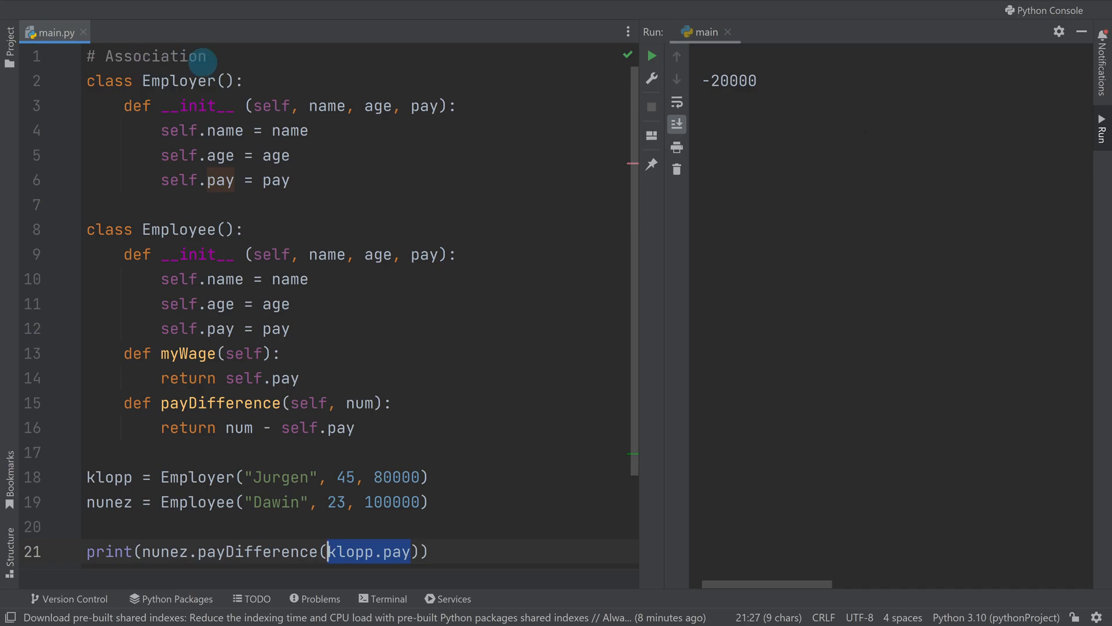
mouse_move(394, 552)
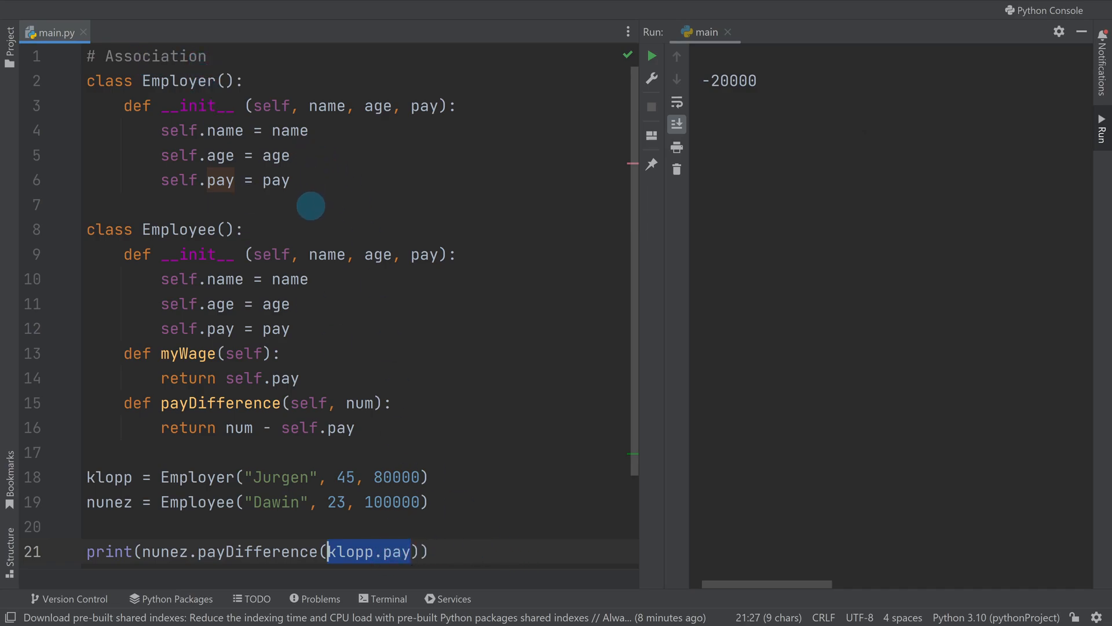
mouse_move(378, 367)
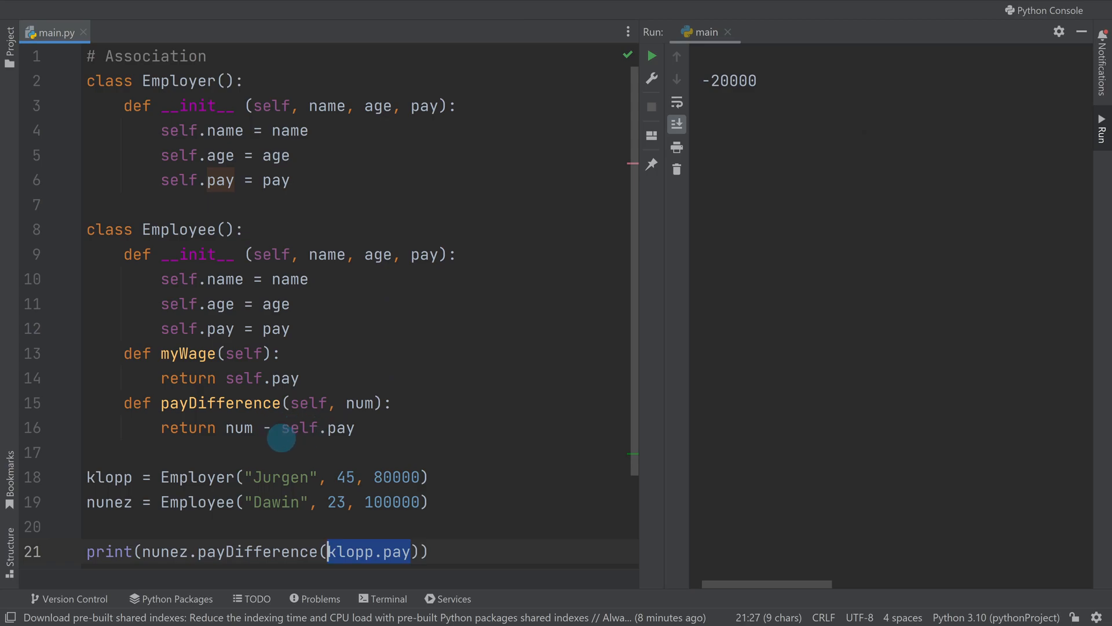
mouse_move(511, 429)
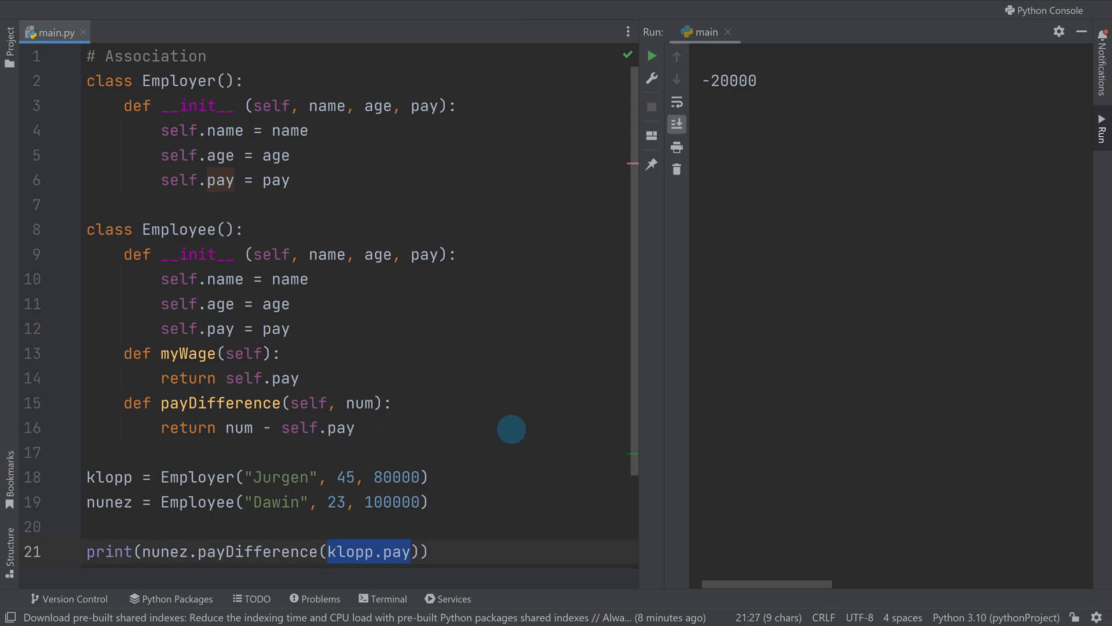